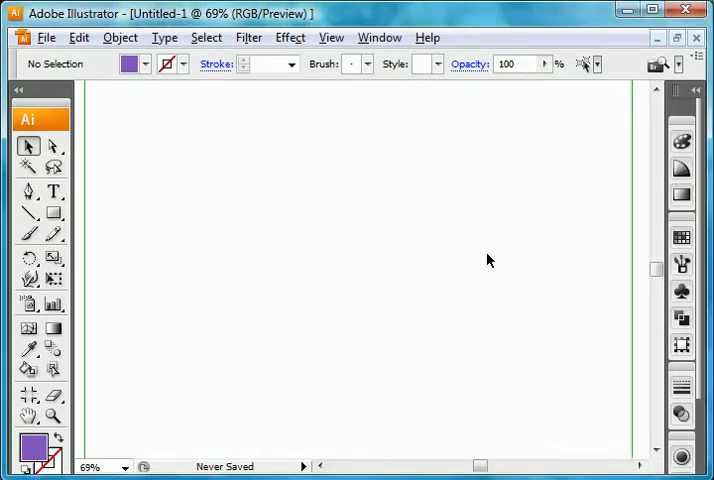
mouse_move(272, 240)
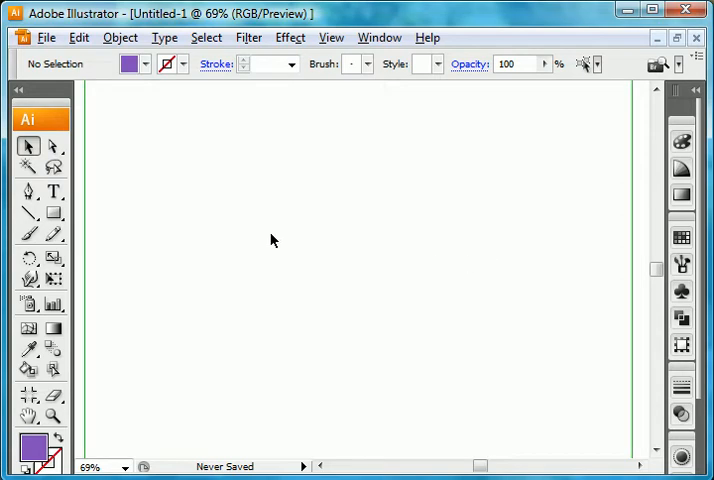
Step: Draw a tall black-outlined rectangle and a smaller rectangle centred inside it with the Rectangle tool
left_click(52, 213)
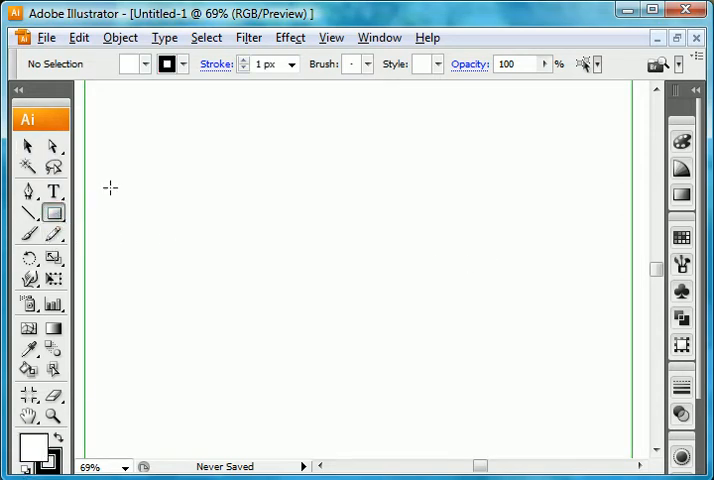
mouse_move(189, 143)
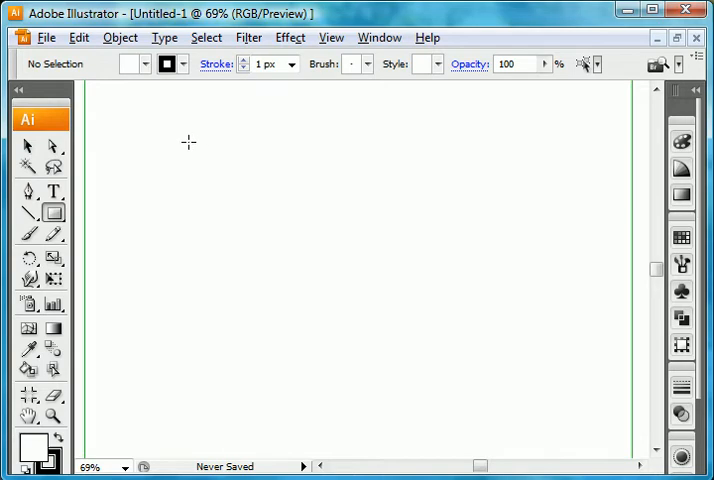
left_click_drag(189, 142, 327, 337)
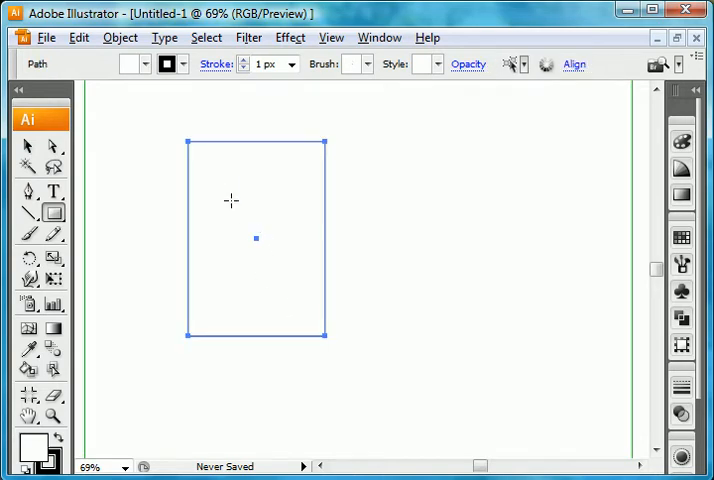
left_click_drag(233, 198, 263, 258)
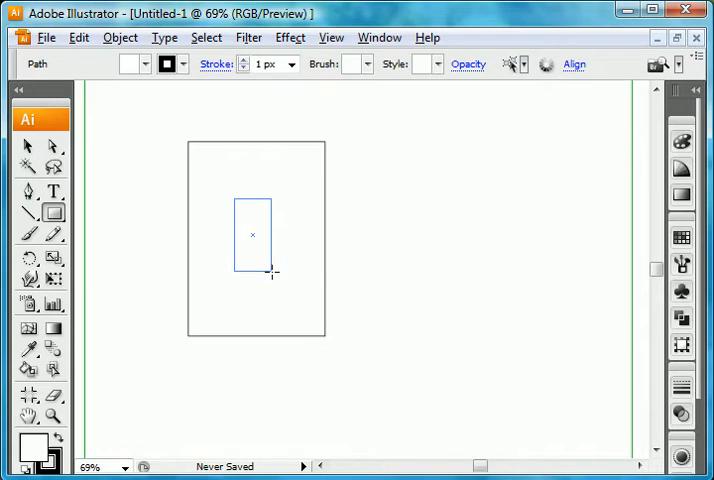
Step: Select both rectangles and Alt-drag a duplicate pair to the right, then deselect
left_click(24, 148)
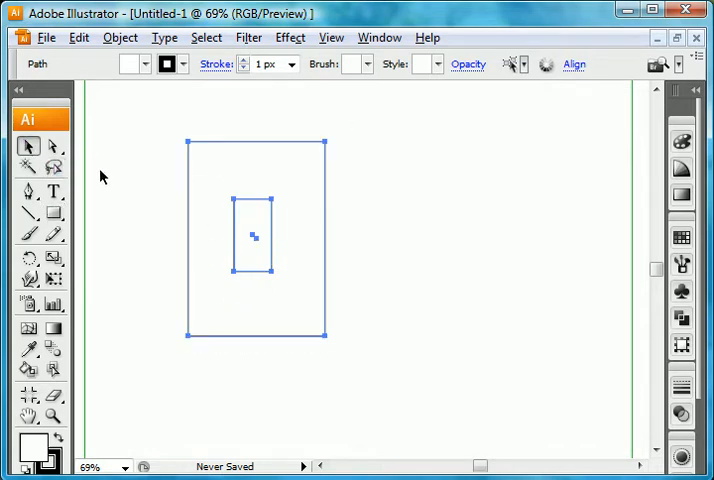
left_click(27, 147)
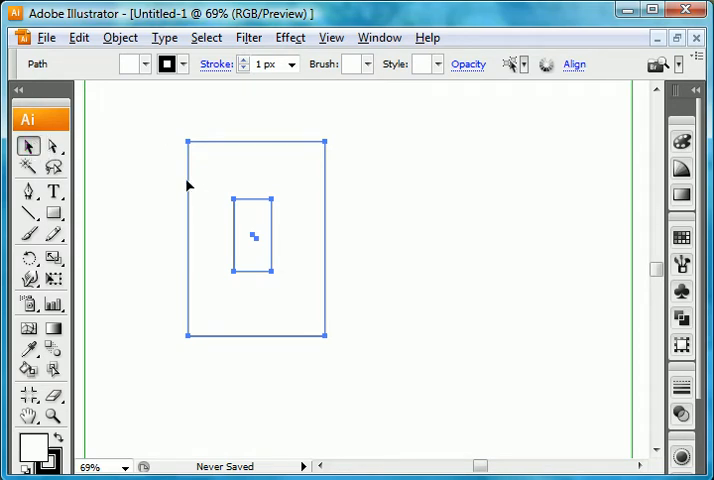
mouse_move(302, 184)
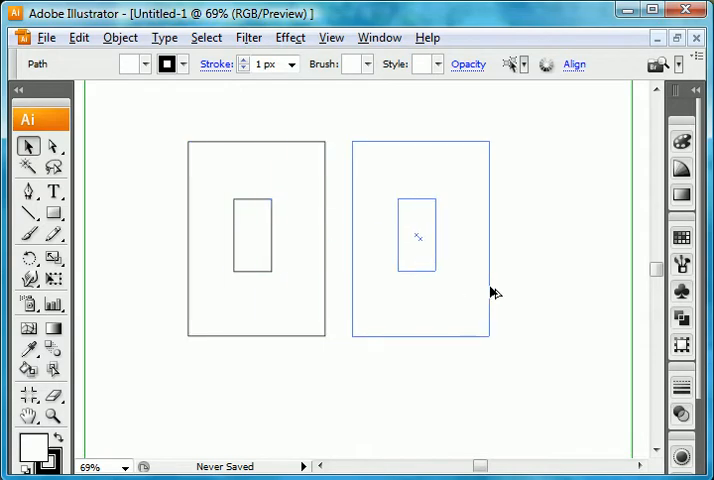
left_click(440, 402)
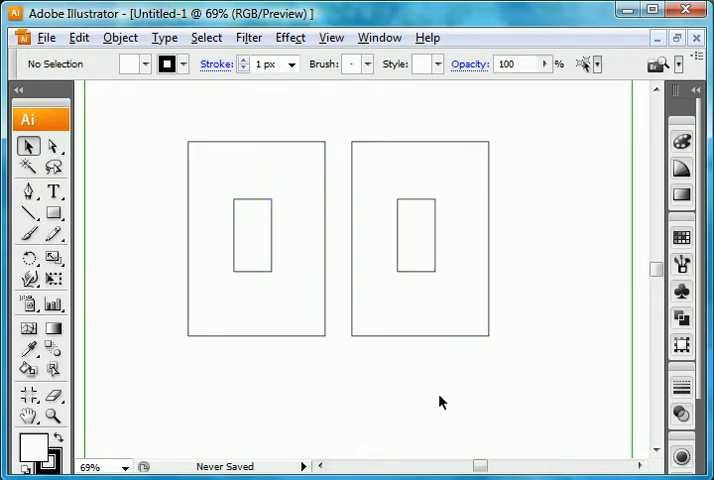
mouse_move(287, 287)
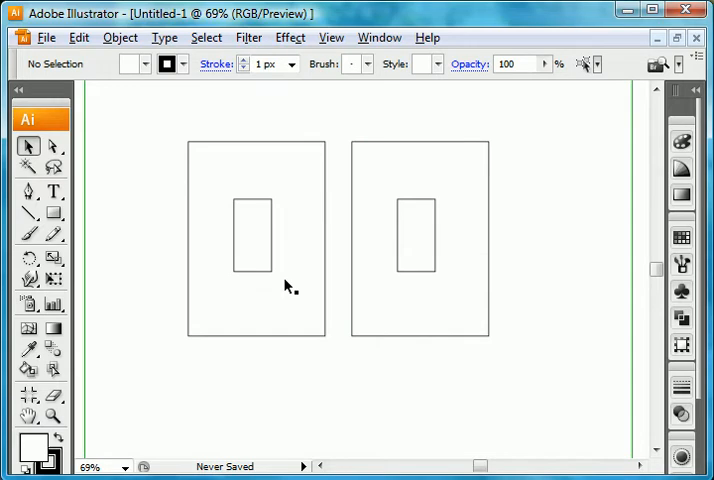
mouse_move(192, 177)
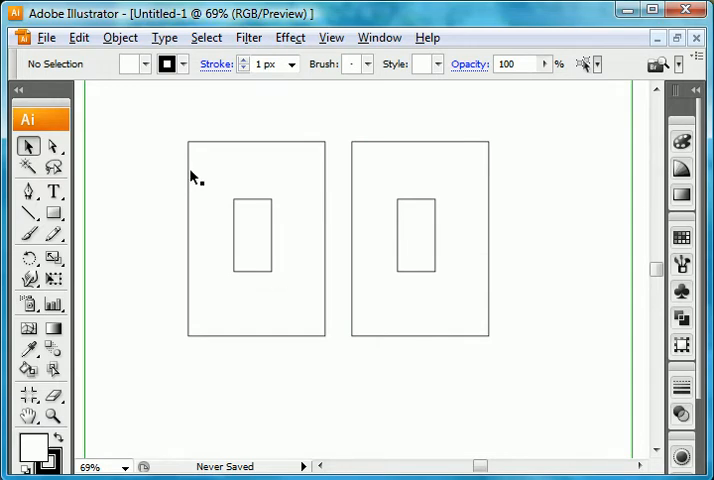
Step: Set the left inner rectangle's stroke to None from the Swatches dropdown
left_click(252, 232)
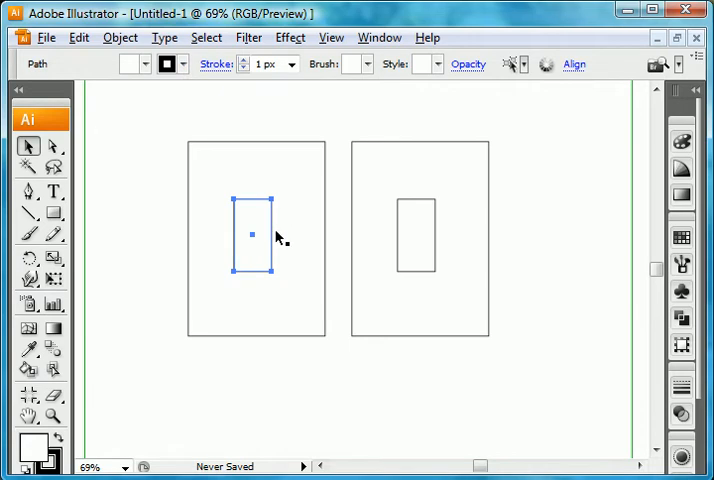
mouse_move(237, 235)
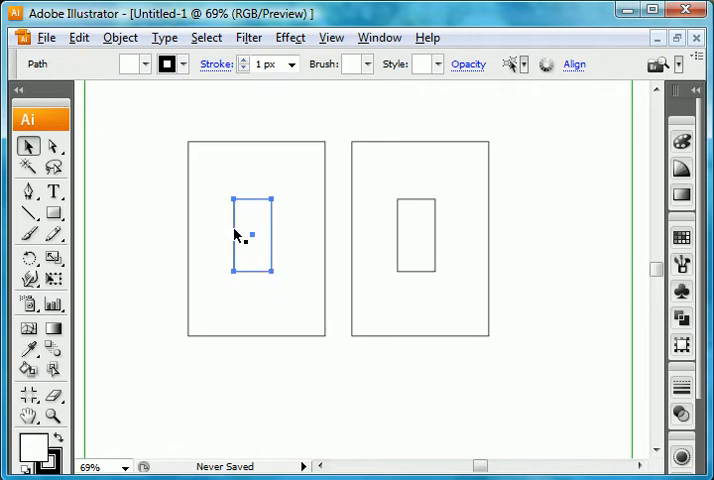
mouse_move(278, 272)
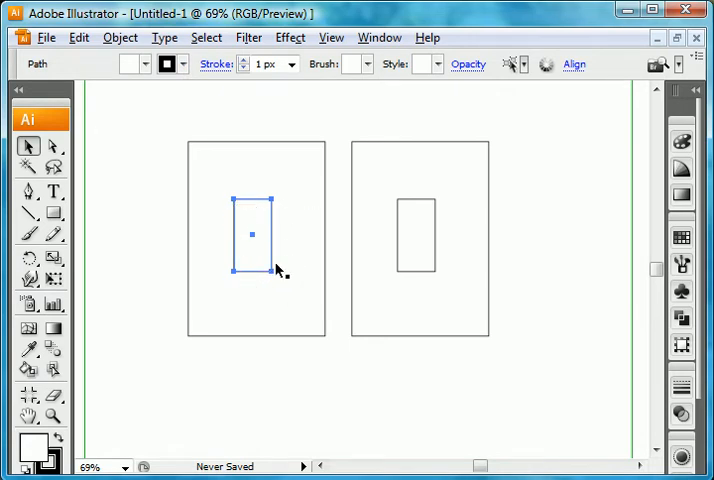
mouse_move(193, 121)
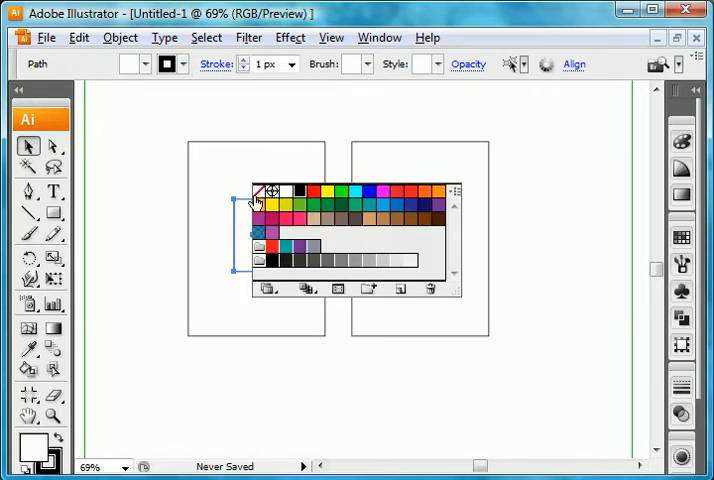
left_click(258, 191)
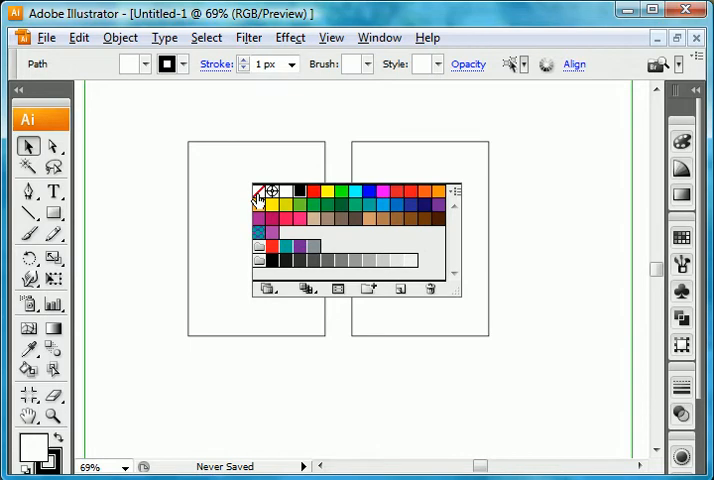
left_click(258, 192)
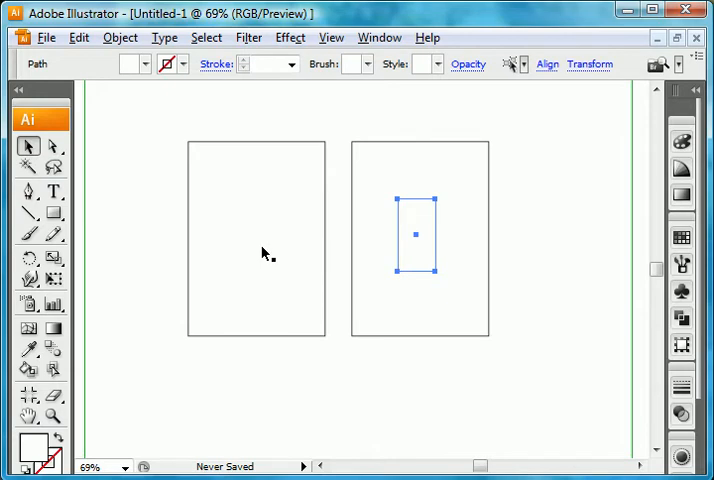
left_click_drag(415, 235, 251, 235)
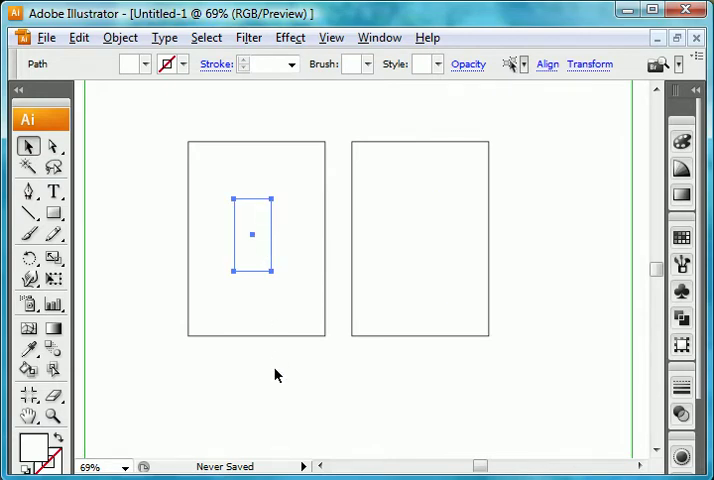
mouse_move(298, 258)
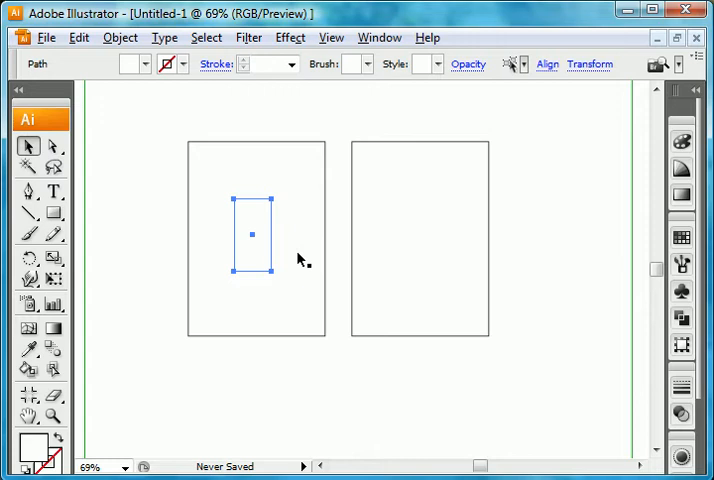
mouse_move(258, 263)
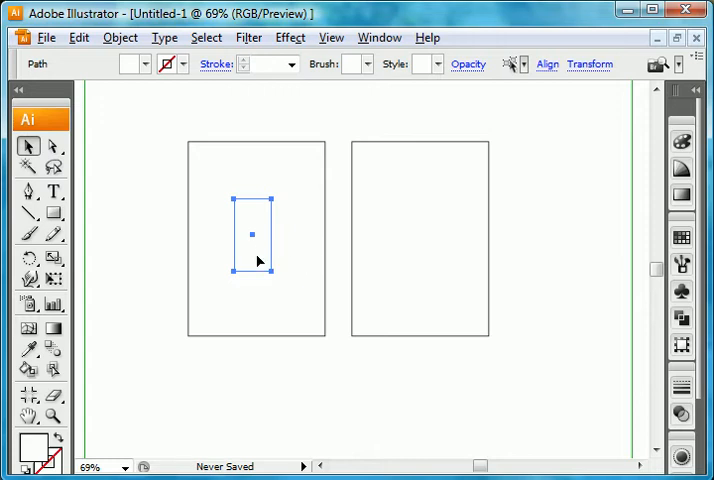
mouse_move(38, 445)
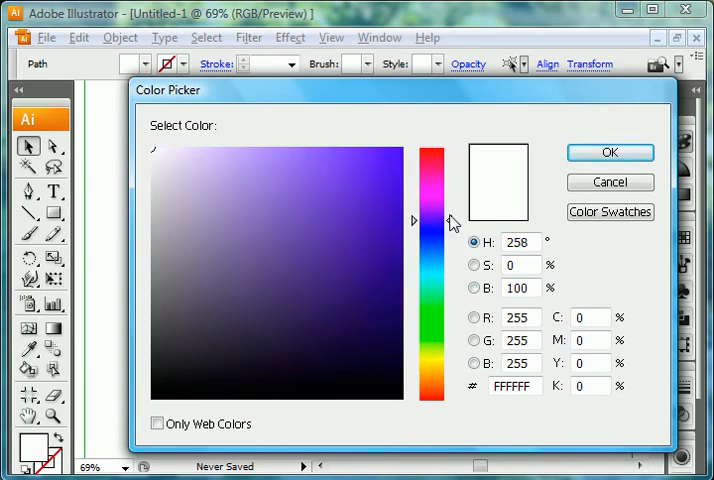
Step: Pick a bright magenta in the Color Picker field for the left inner rectangle's fill
left_click(360, 169)
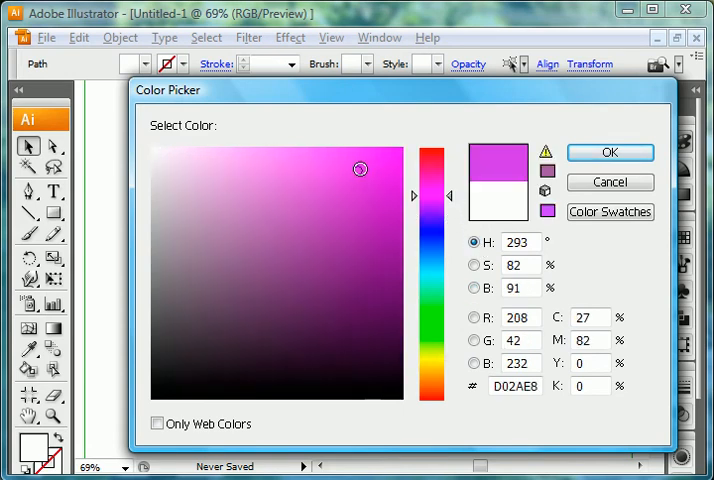
left_click(312, 173)
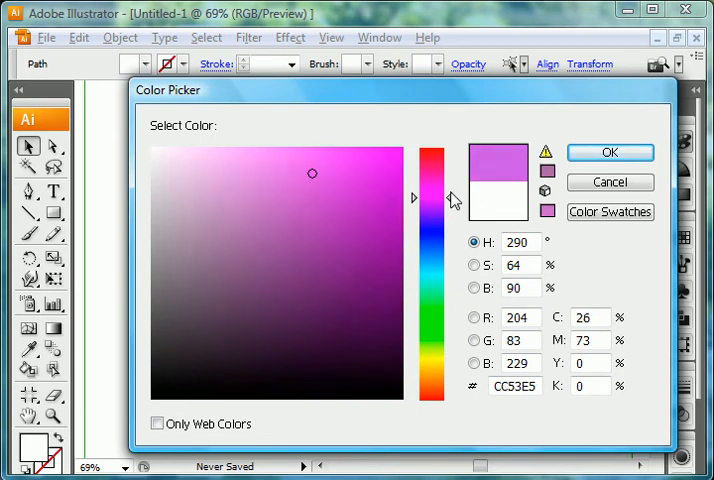
left_click(475, 265)
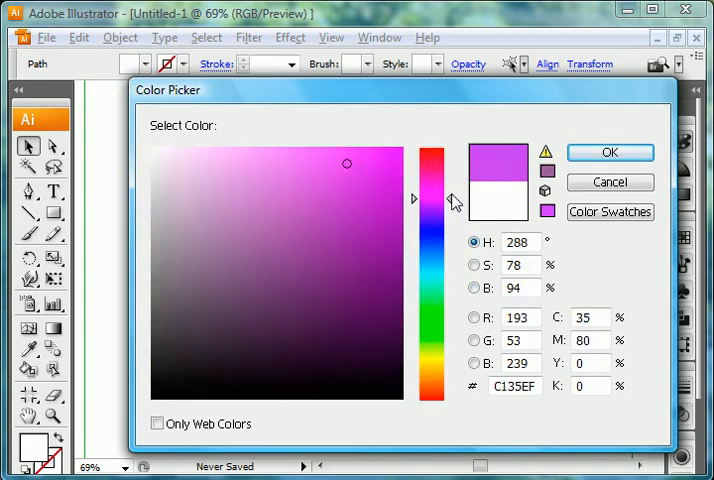
Step: Apply the magenta fill, then give the right centre rectangle a violet fill at about 82% brightness
left_click(611, 152)
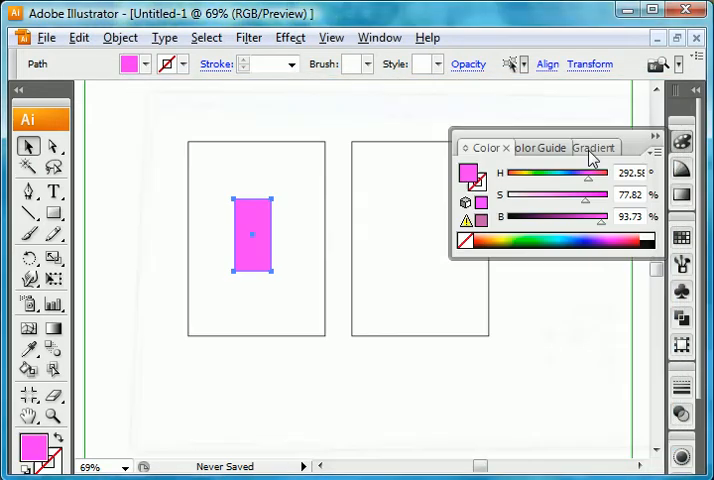
mouse_move(413, 252)
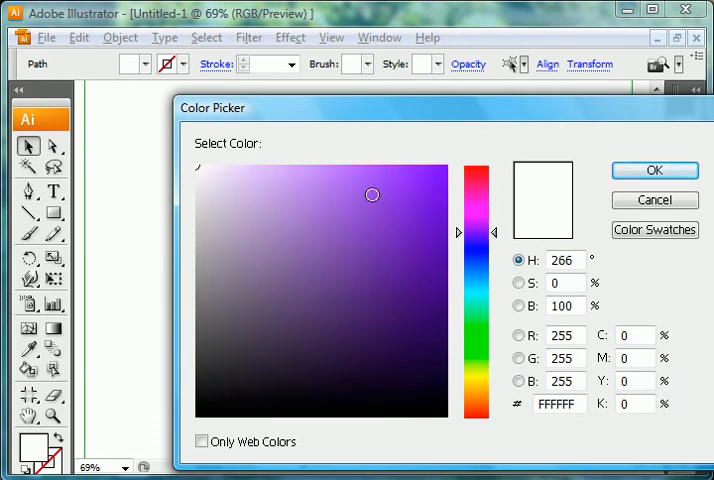
left_click(348, 186)
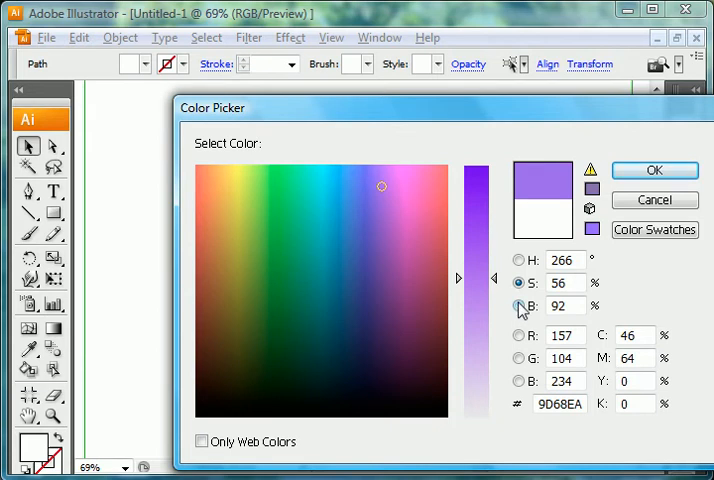
left_click_drag(476, 187, 476, 210)
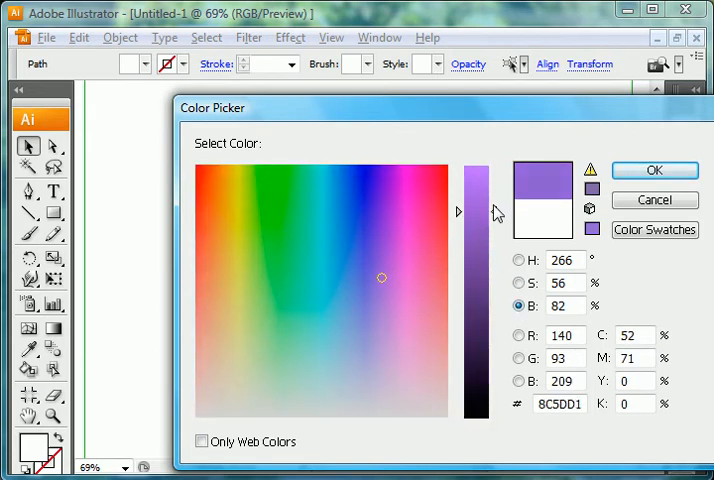
left_click(520, 260)
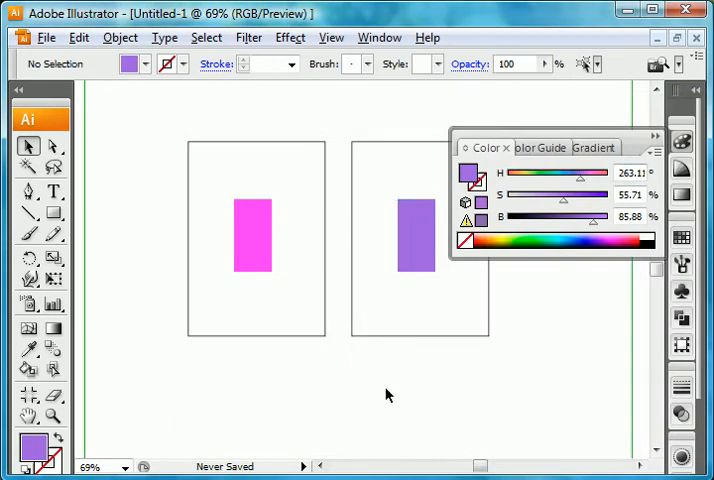
Step: Select the violet centre and show the Color, Swatches, Stroke and Transparency panels via the Window menu
left_click(417, 237)
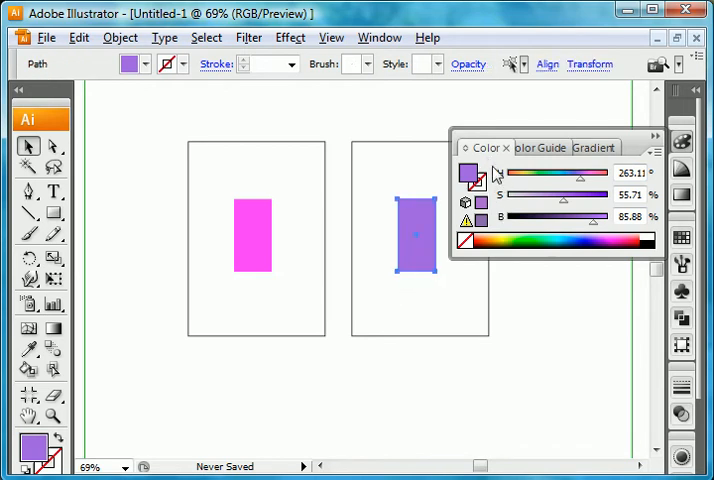
left_click(349, 37)
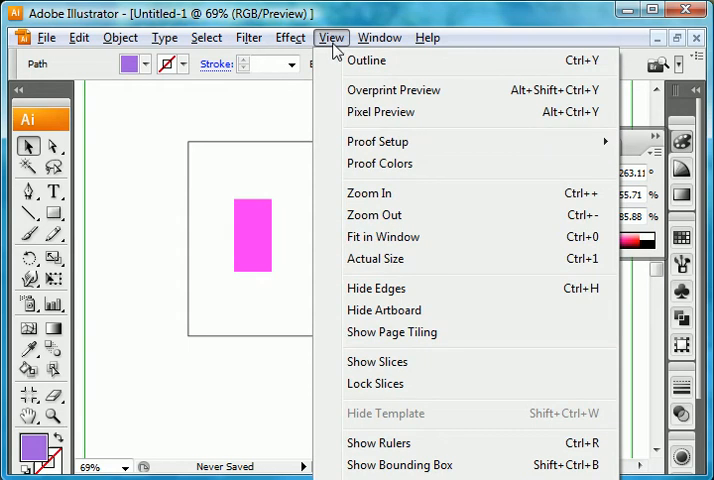
left_click(379, 37)
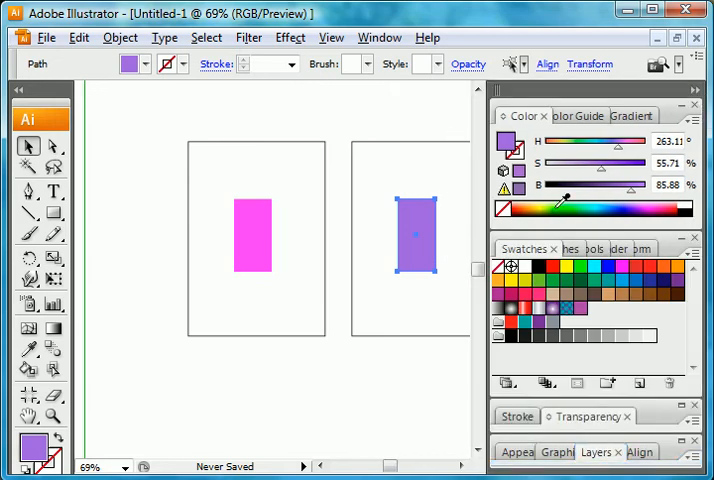
Step: Float the Color panel out of the dock and select the magenta centre to load its HSB values
left_click(696, 97)
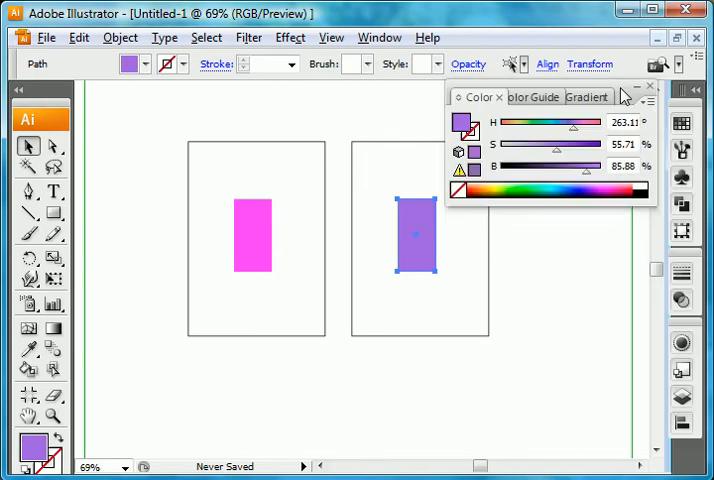
mouse_move(521, 141)
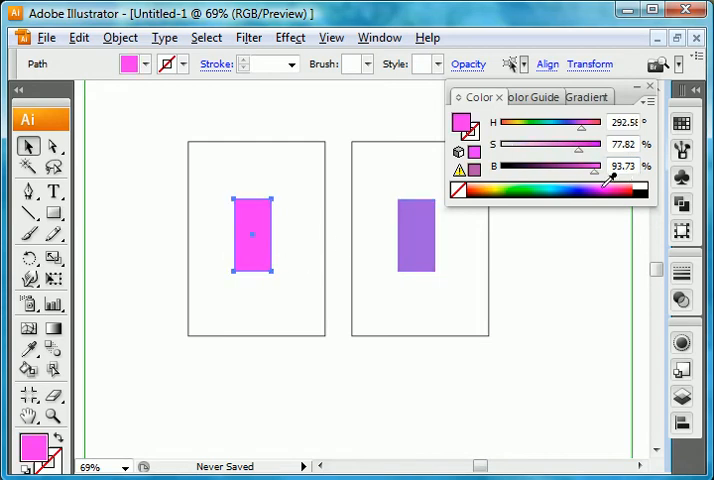
left_click(416, 233)
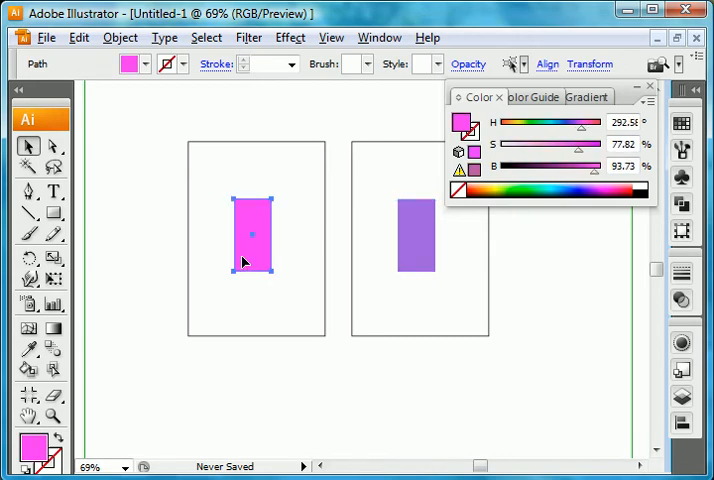
mouse_move(589, 97)
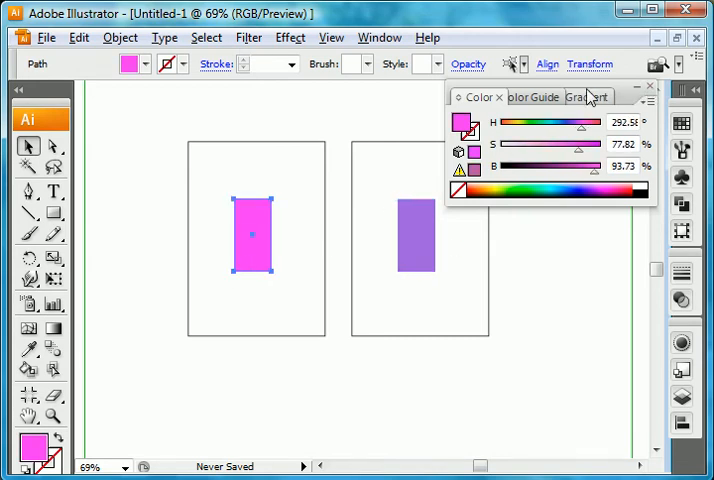
mouse_move(237, 227)
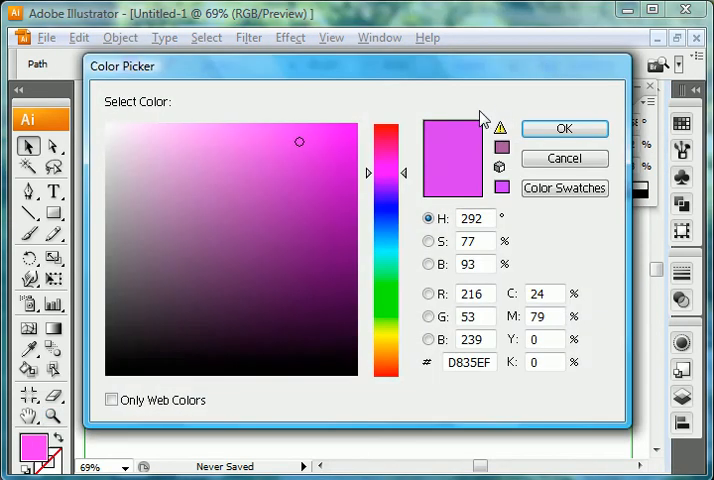
Step: Nudge the magenta centre's hue slightly and confirm the adjusted colour
left_click_drag(367, 172, 367, 178)
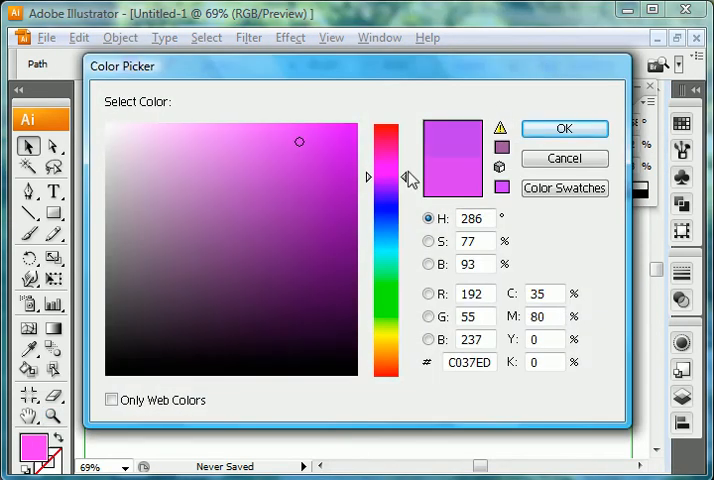
left_click(564, 128)
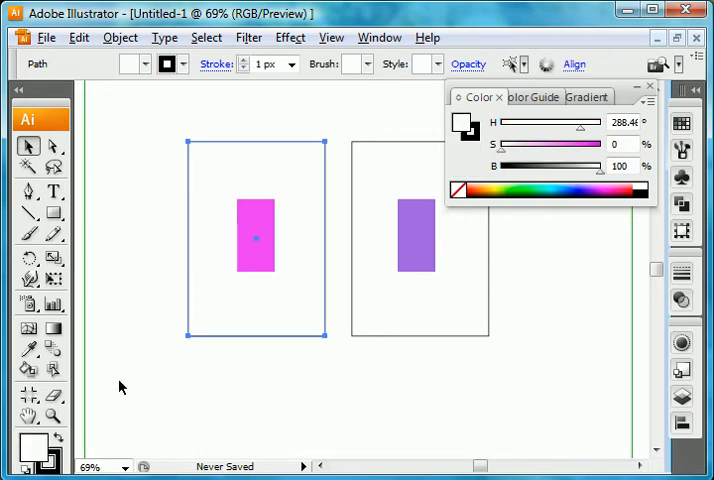
mouse_move(213, 307)
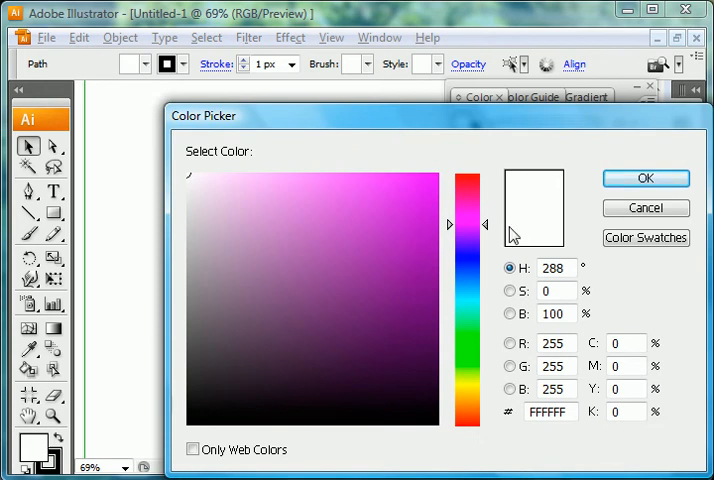
mouse_move(490, 134)
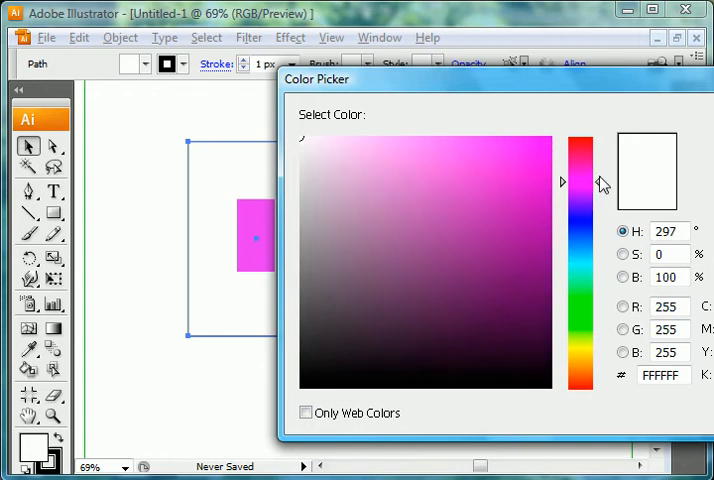
Step: Fill the left outer frame with fully saturated magenta at S 100 and B 100
left_click(624, 254)
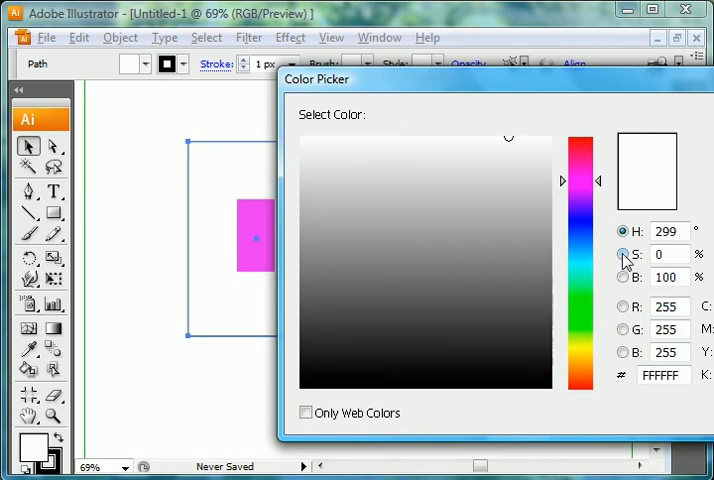
left_click(629, 254)
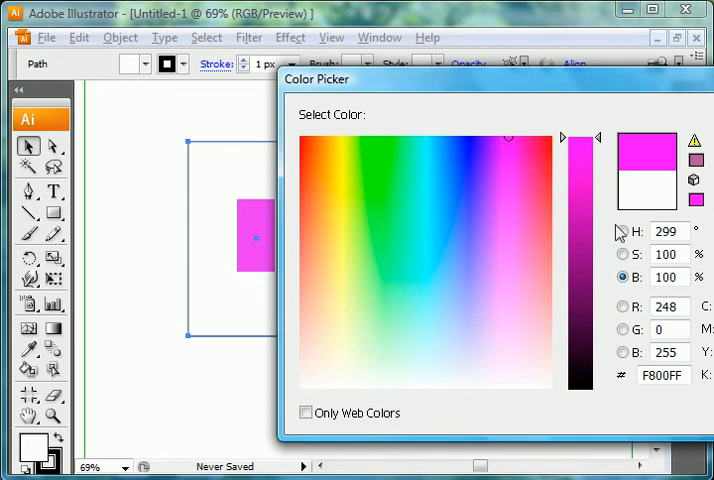
left_click(623, 231)
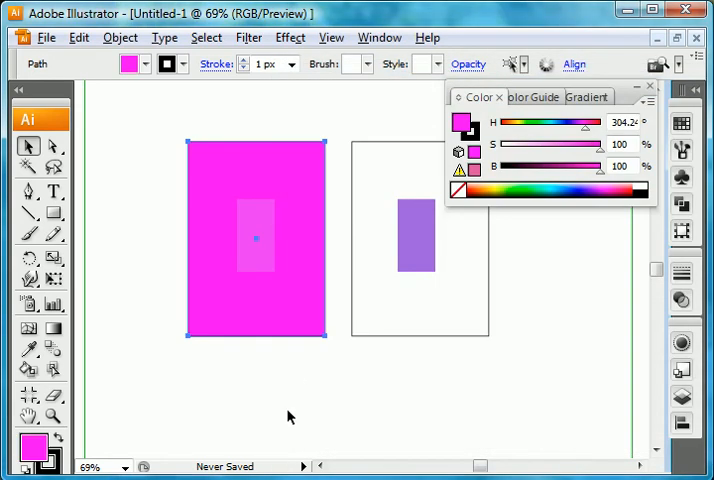
mouse_move(259, 323)
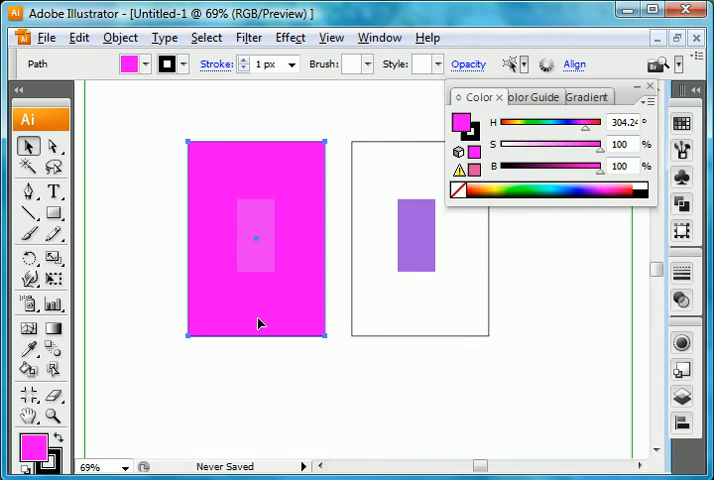
mouse_move(258, 268)
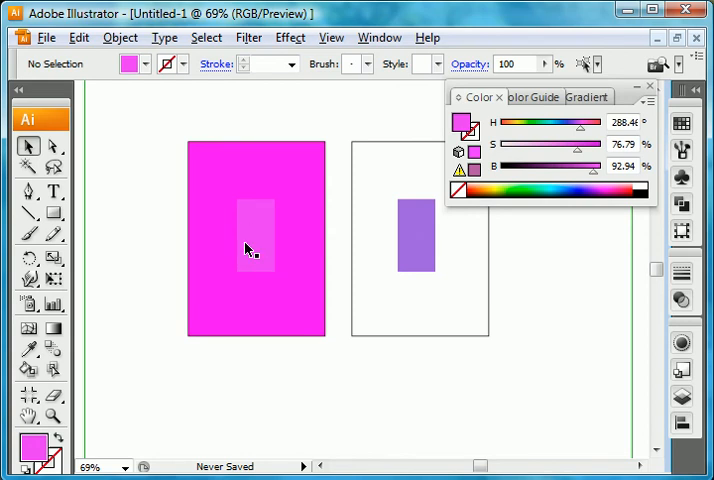
mouse_move(252, 255)
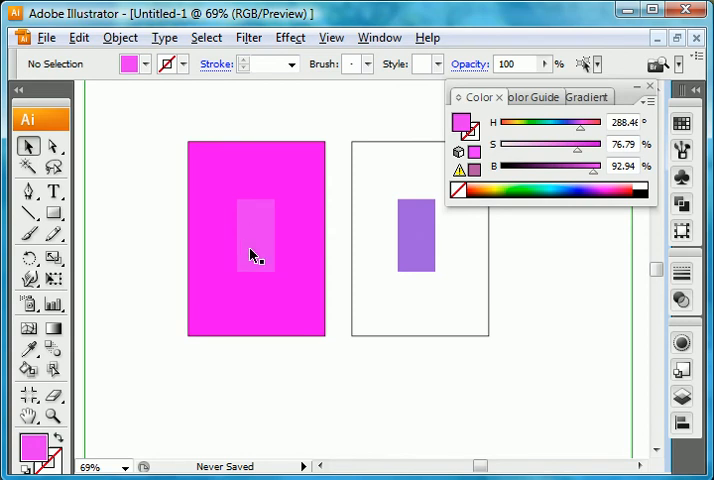
mouse_move(386, 263)
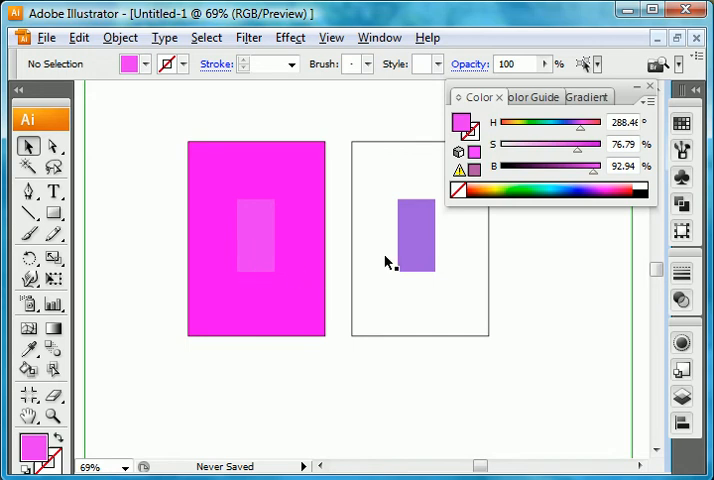
Step: Select the right frame's violet centre rectangle to load its colour values
left_click(415, 235)
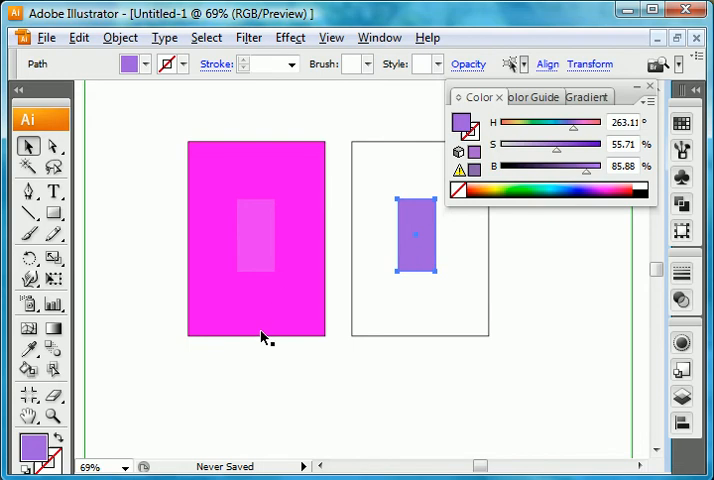
mouse_move(430, 248)
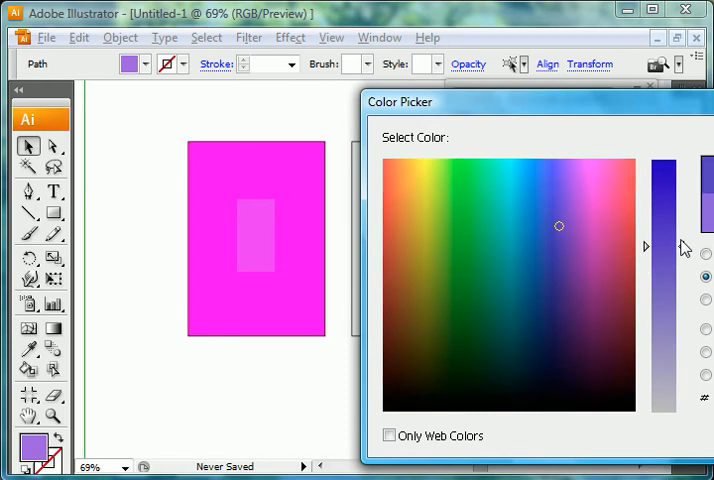
mouse_move(683, 225)
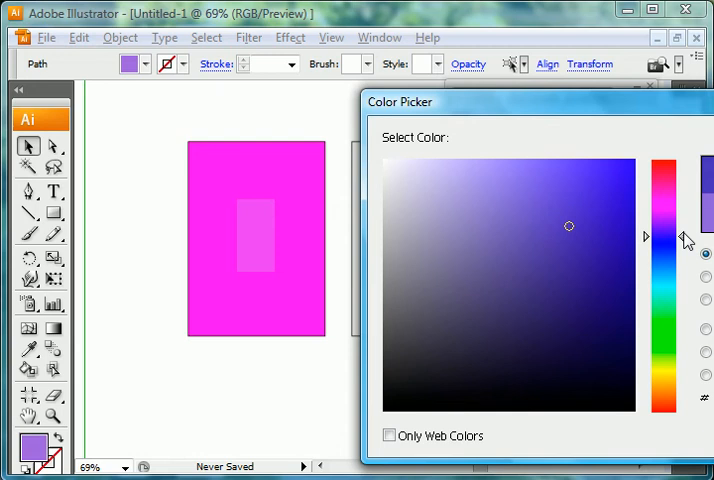
mouse_move(695, 283)
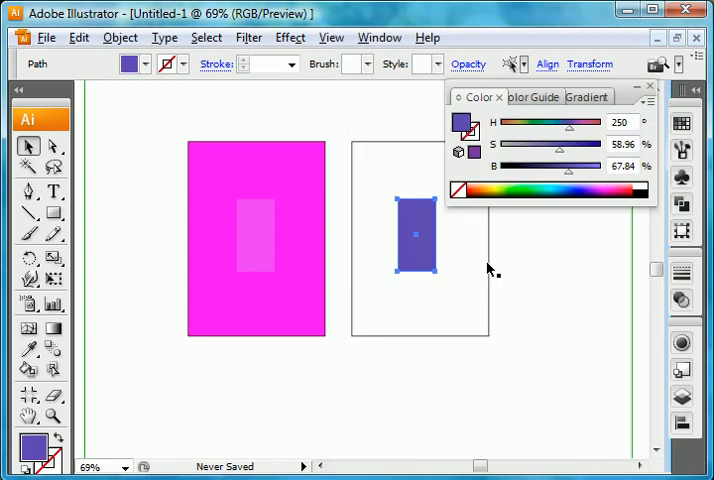
mouse_move(371, 300)
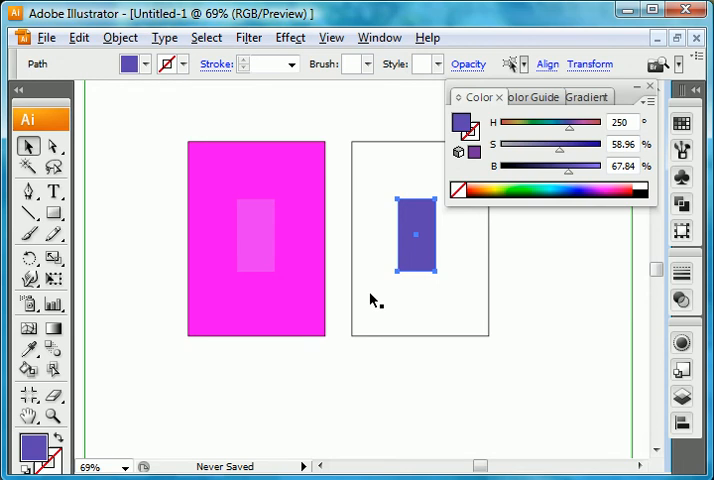
Step: Fill the right outer frame with a muted blue-violet behind its lighter centre
left_click(76, 37)
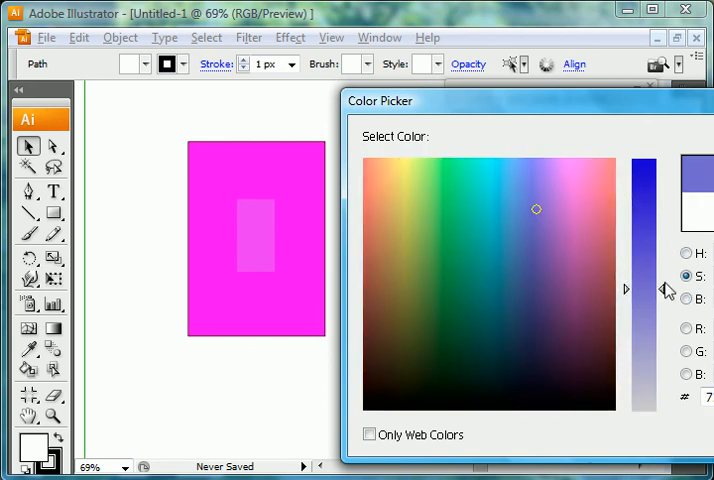
left_click(677, 299)
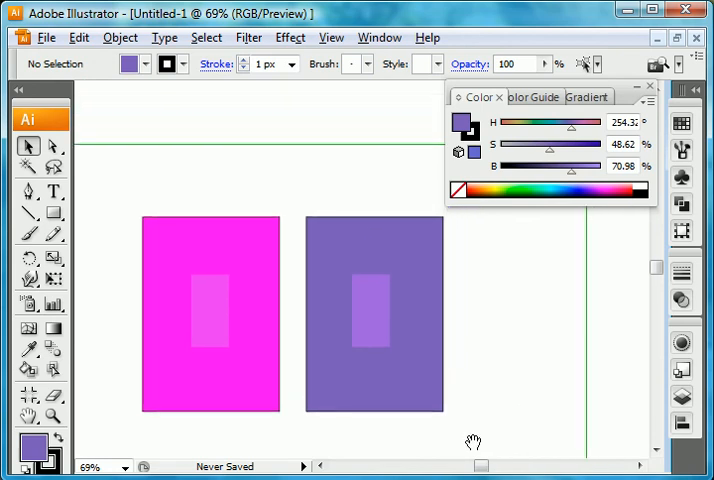
mouse_move(548, 383)
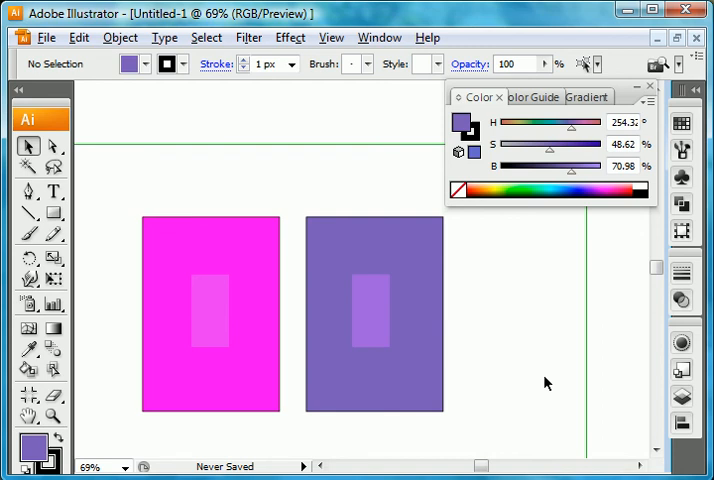
mouse_move(506, 426)
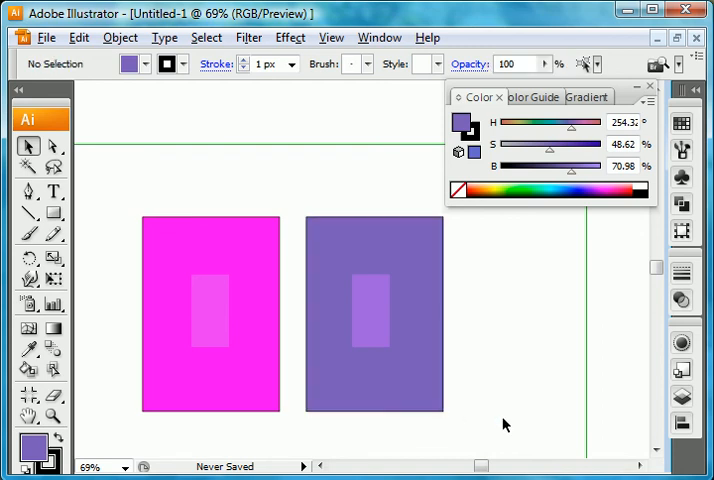
left_click(372, 310)
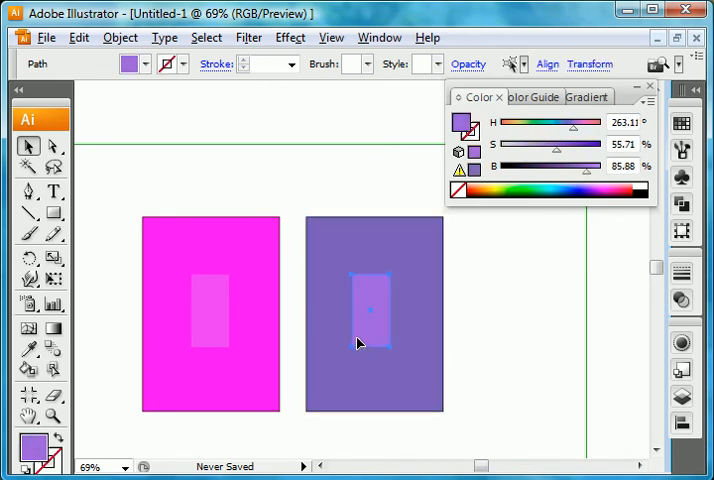
mouse_move(412, 362)
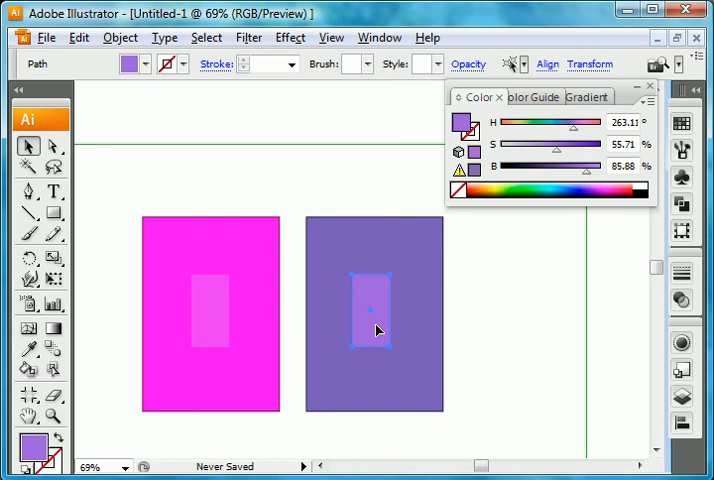
mouse_move(424, 352)
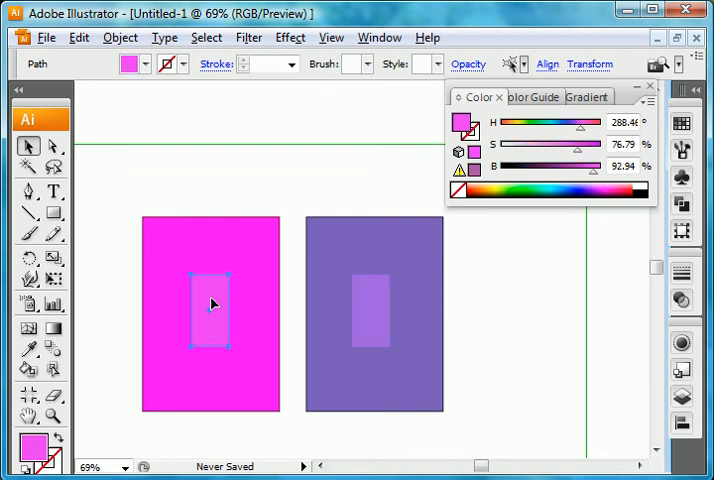
left_click(372, 310)
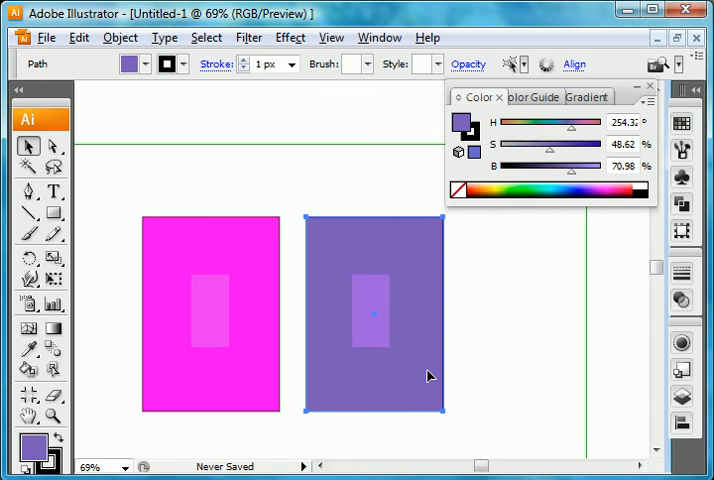
mouse_move(420, 361)
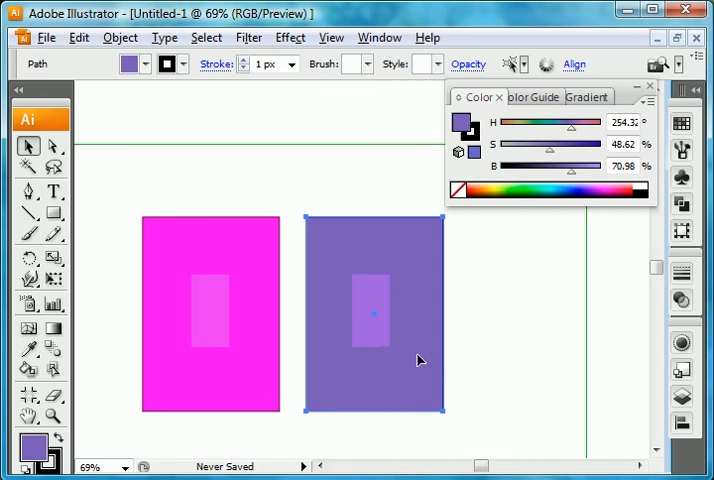
left_click(511, 381)
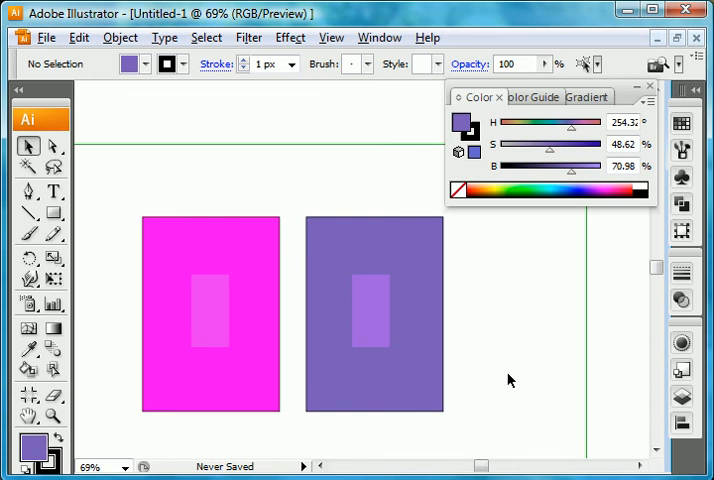
mouse_move(212, 329)
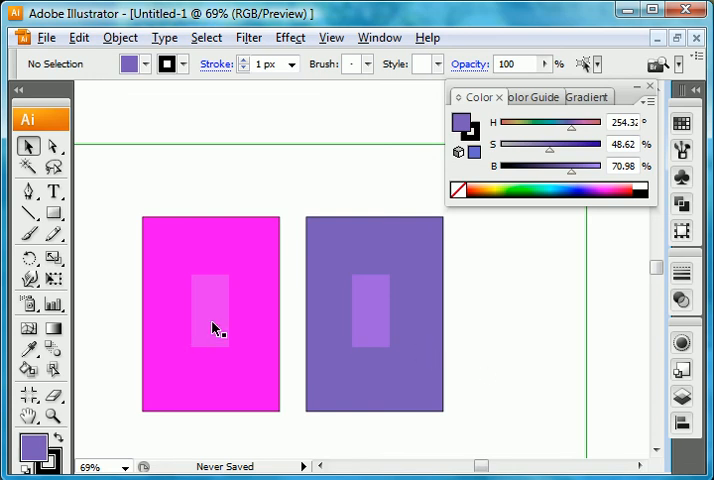
left_click(212, 315)
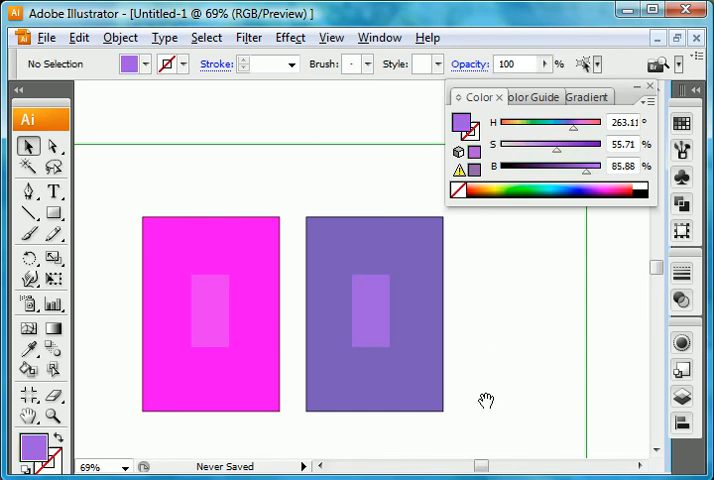
left_click(209, 208)
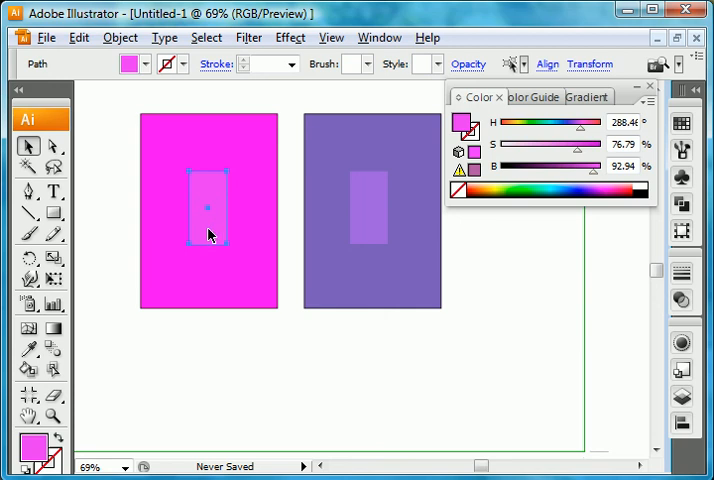
Step: Duplicate the magenta and violet centre rectangles side by side below the framed artwork
left_click_drag(208, 208, 261, 406)
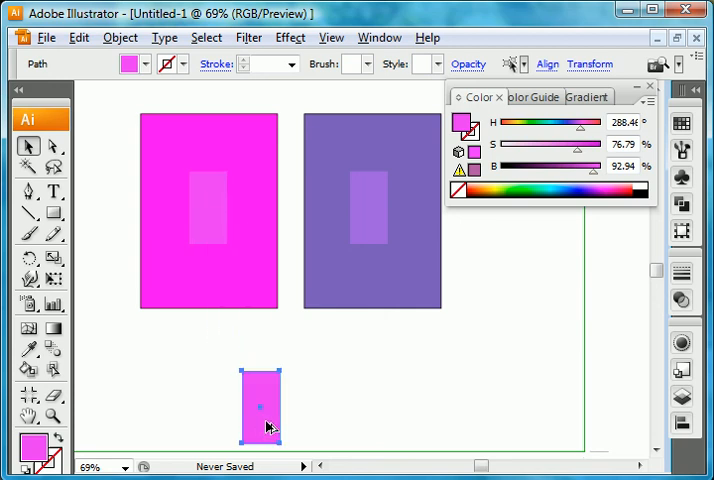
left_click(370, 210)
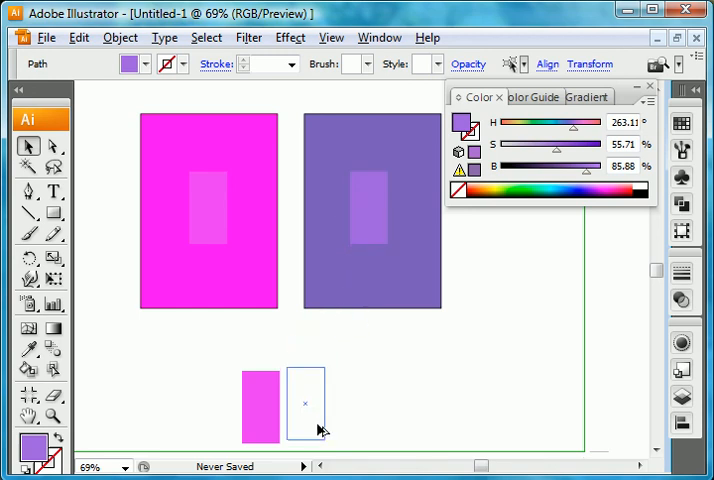
left_click(303, 408)
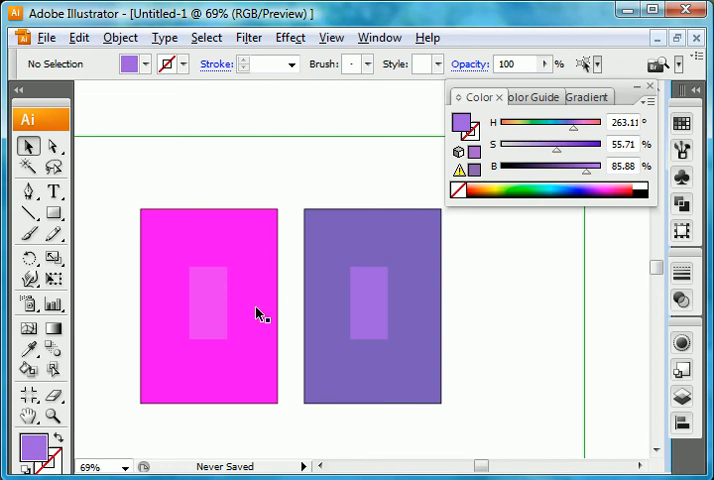
mouse_move(238, 325)
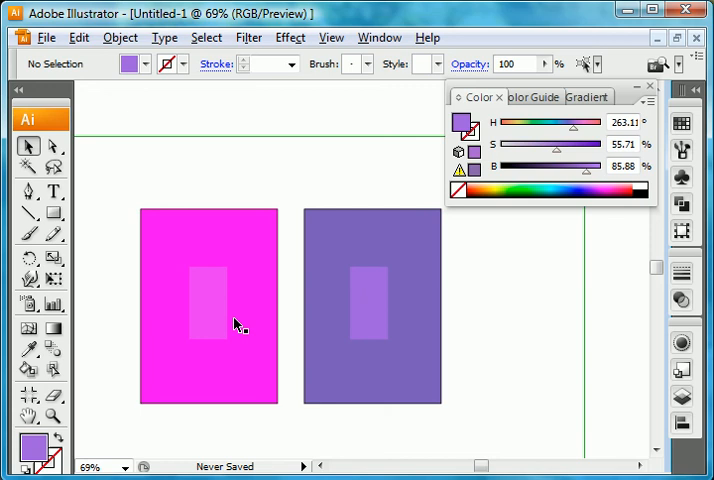
mouse_move(367, 325)
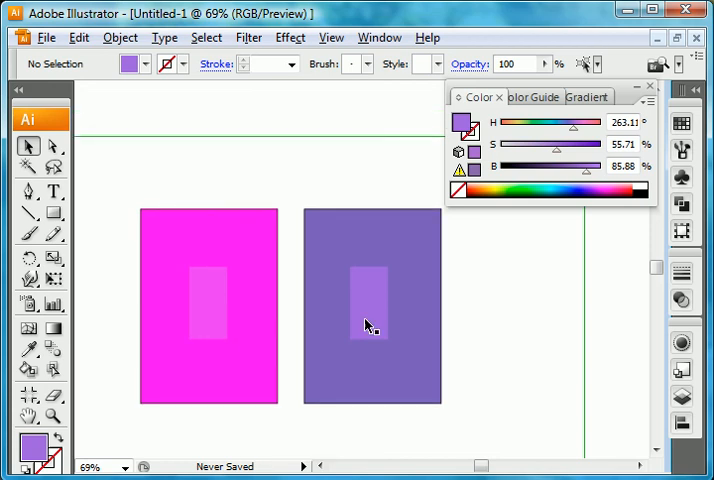
left_click(368, 305)
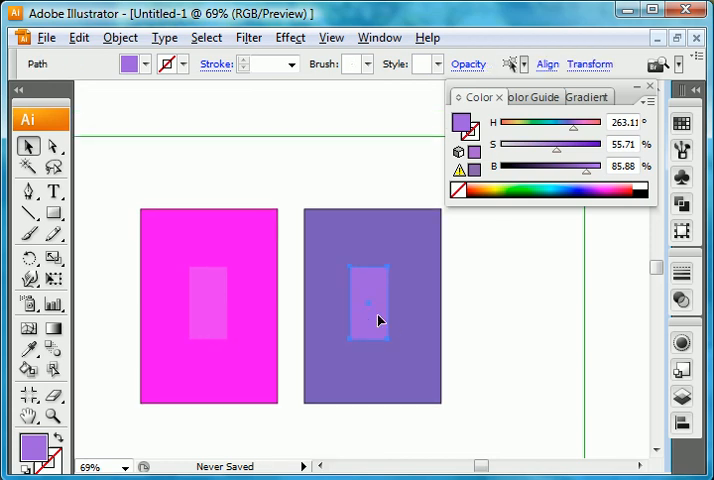
mouse_move(378, 325)
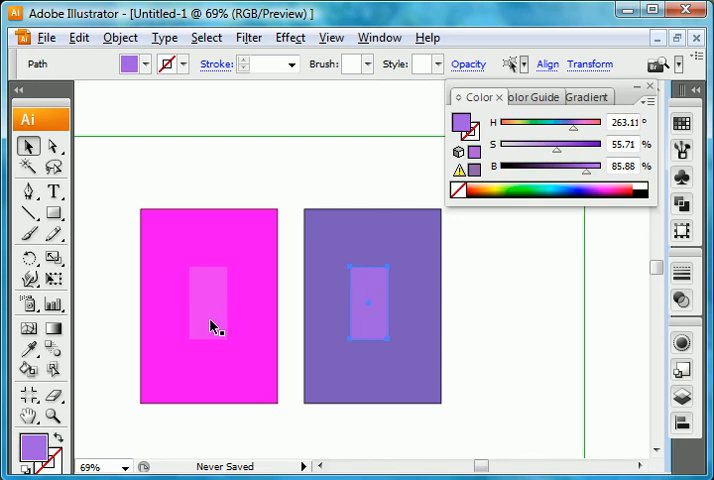
mouse_move(248, 330)
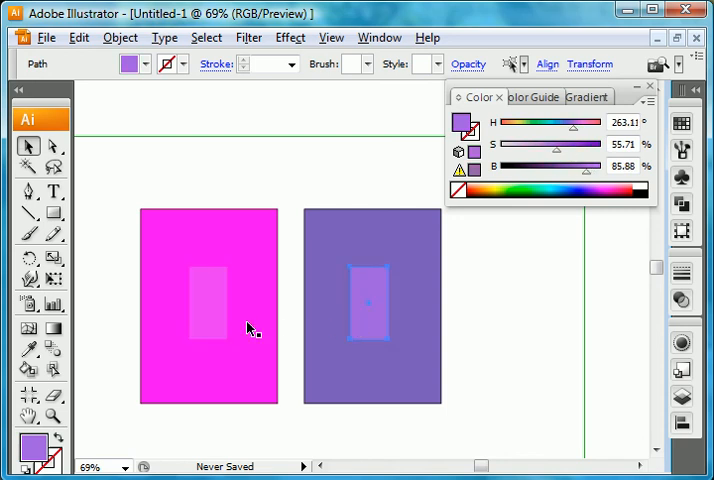
mouse_move(222, 328)
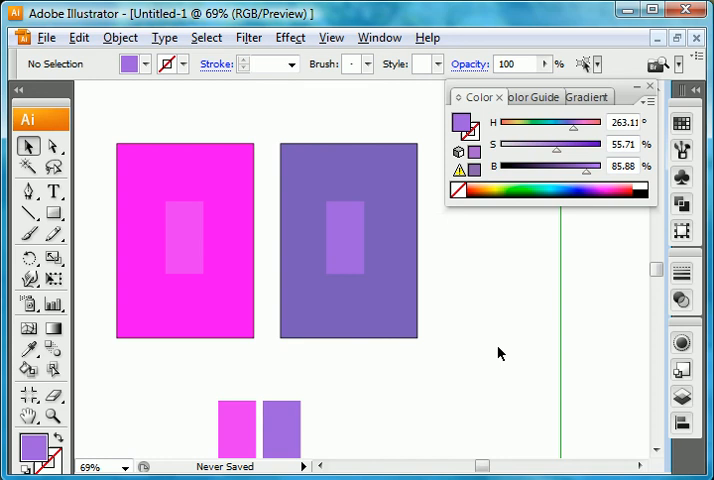
mouse_move(170, 250)
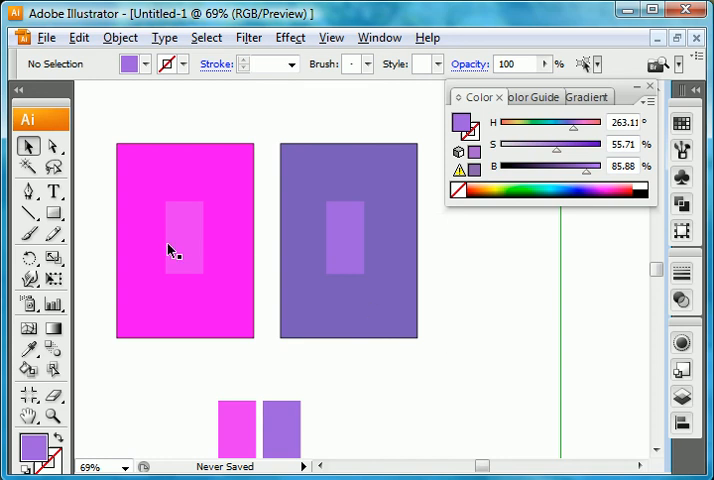
mouse_move(368, 255)
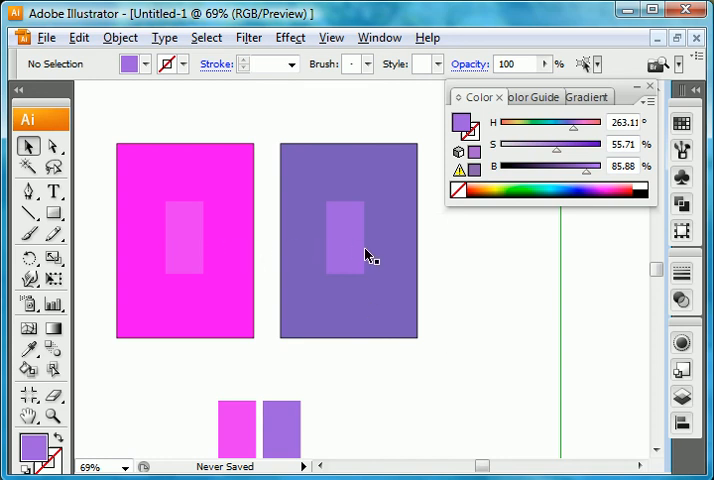
mouse_move(168, 282)
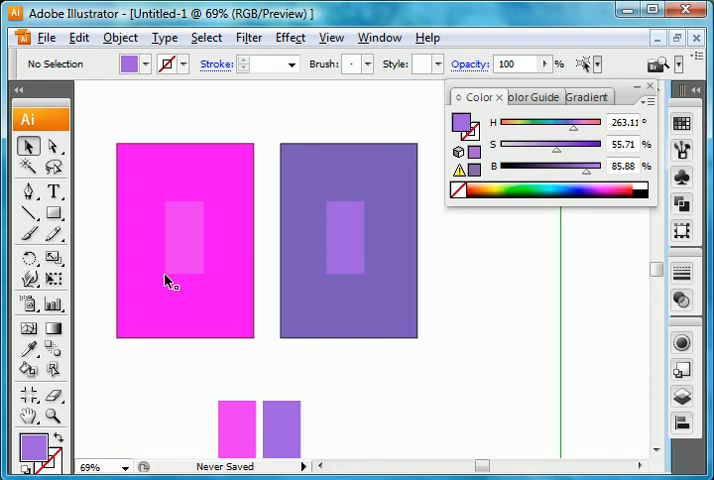